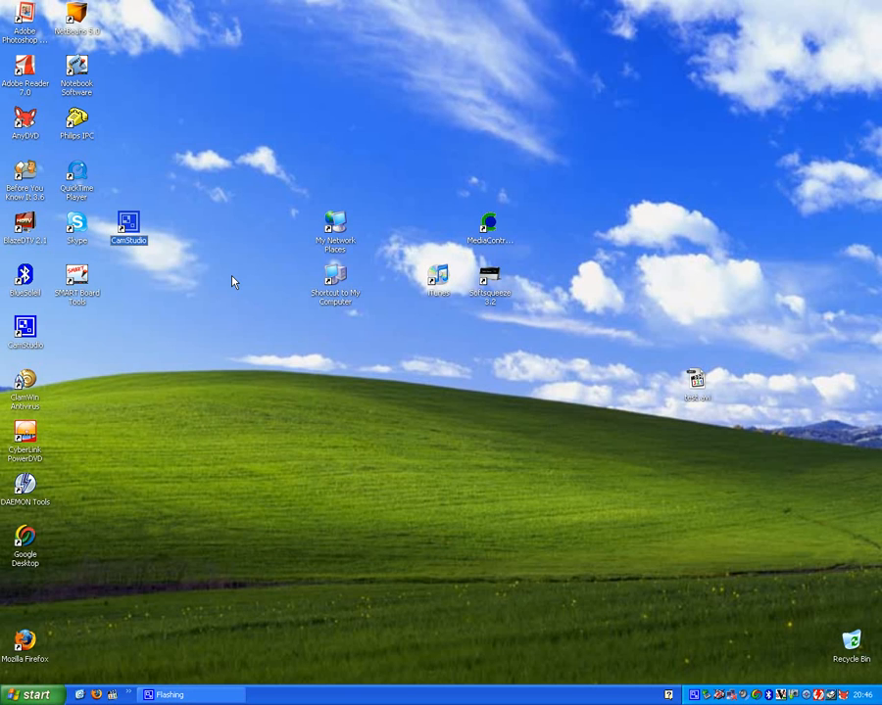
# Open My Network Places and view the workgroup computers, reaching the Home workgroup.
pyautogui.click(335, 230)
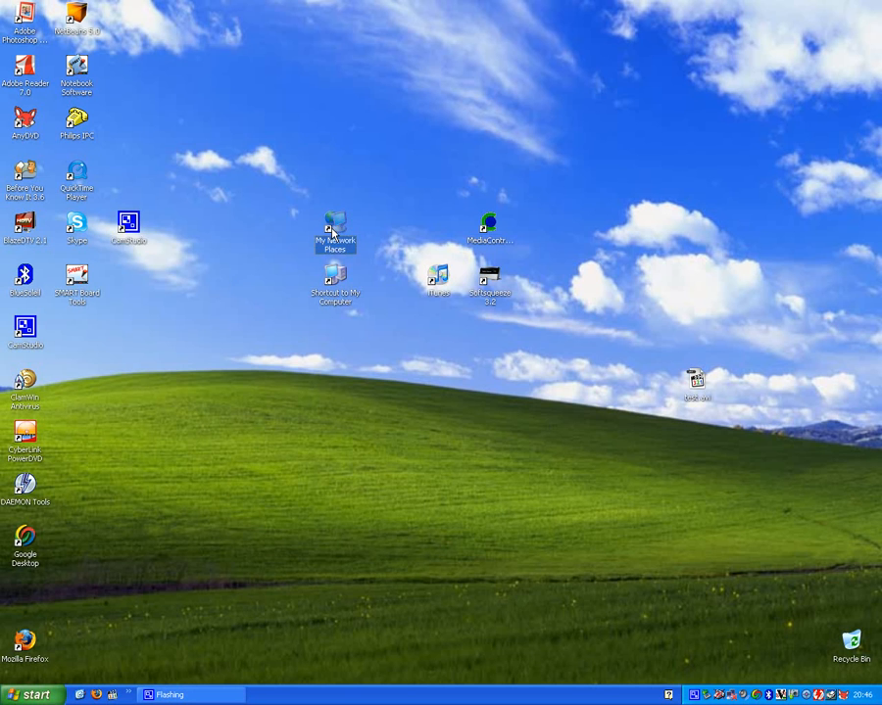
pyautogui.doubleClick(336, 230)
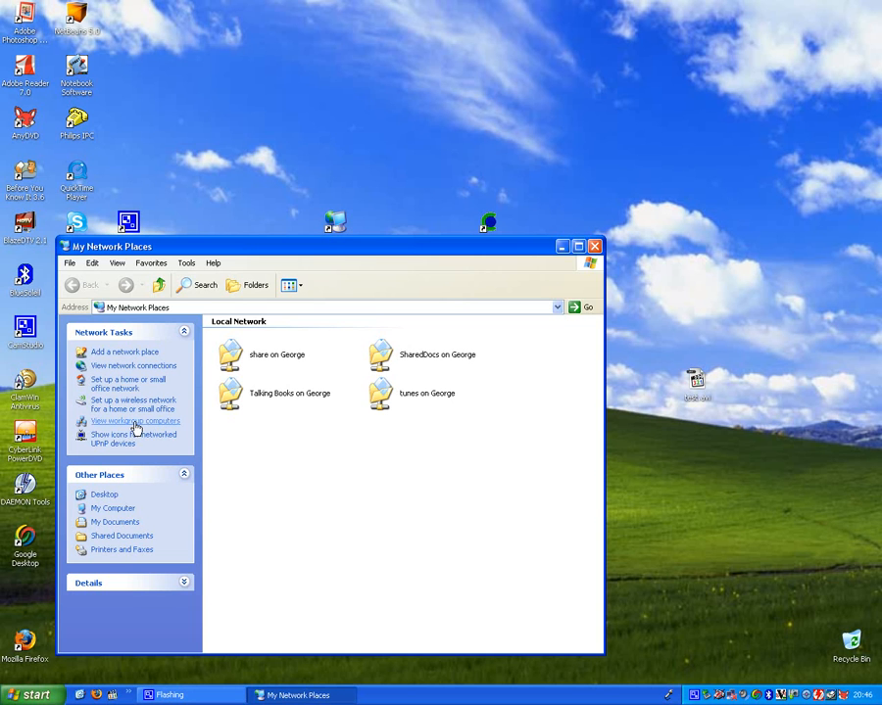
pyautogui.click(135, 422)
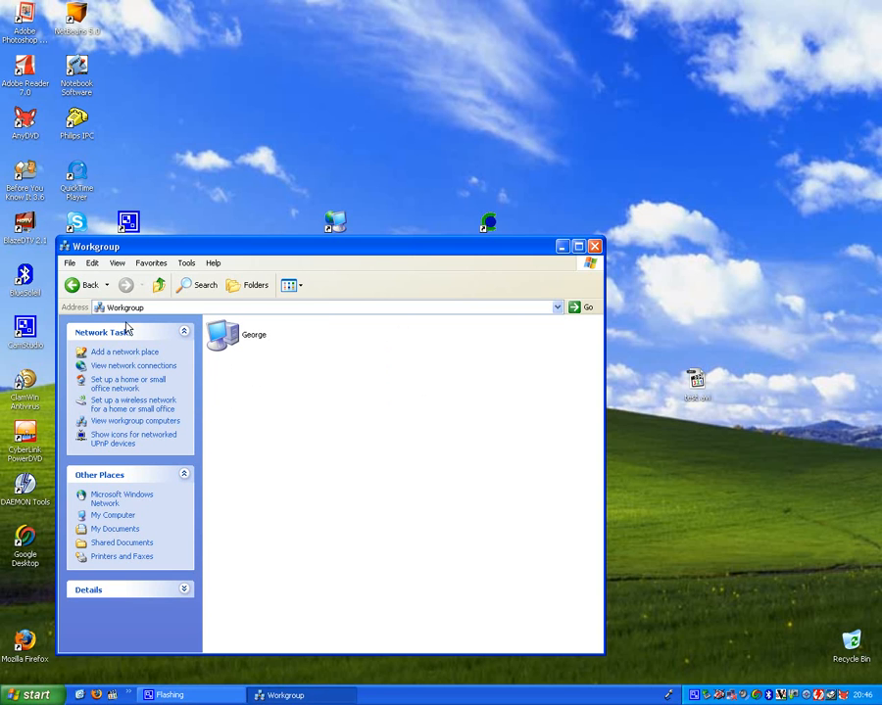
pyautogui.moveTo(147, 308)
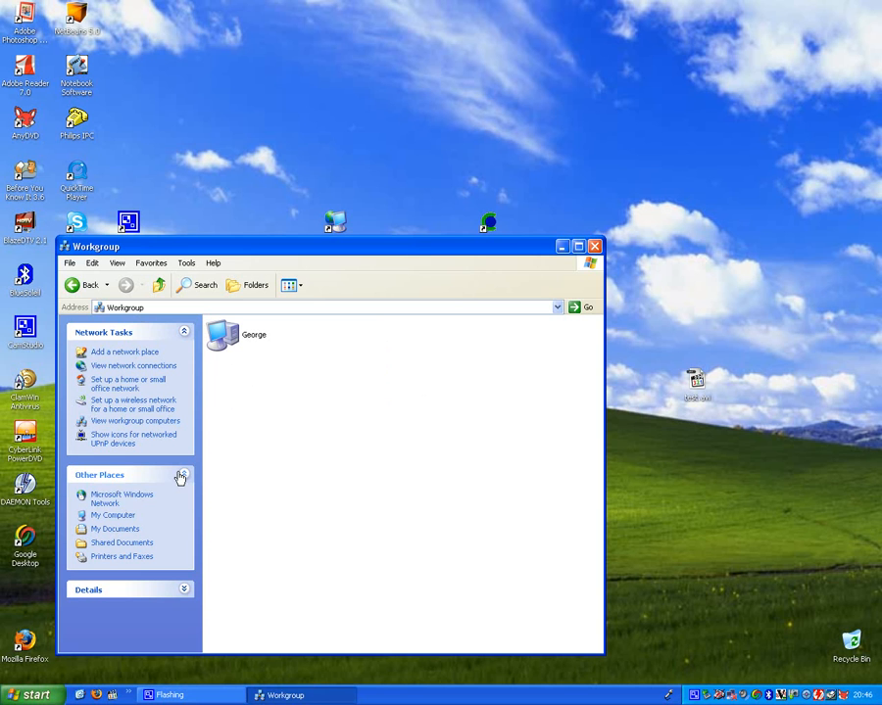
pyautogui.moveTo(121, 499)
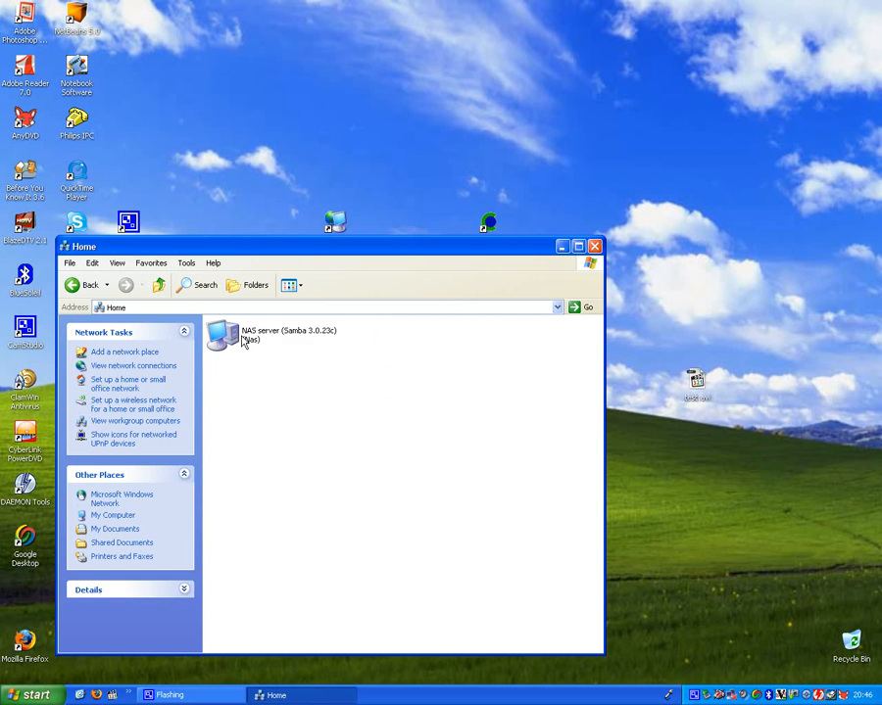
# Connect to the NAS server, logging in as user 'rr' with its password.
pyautogui.doubleClick(221, 336)
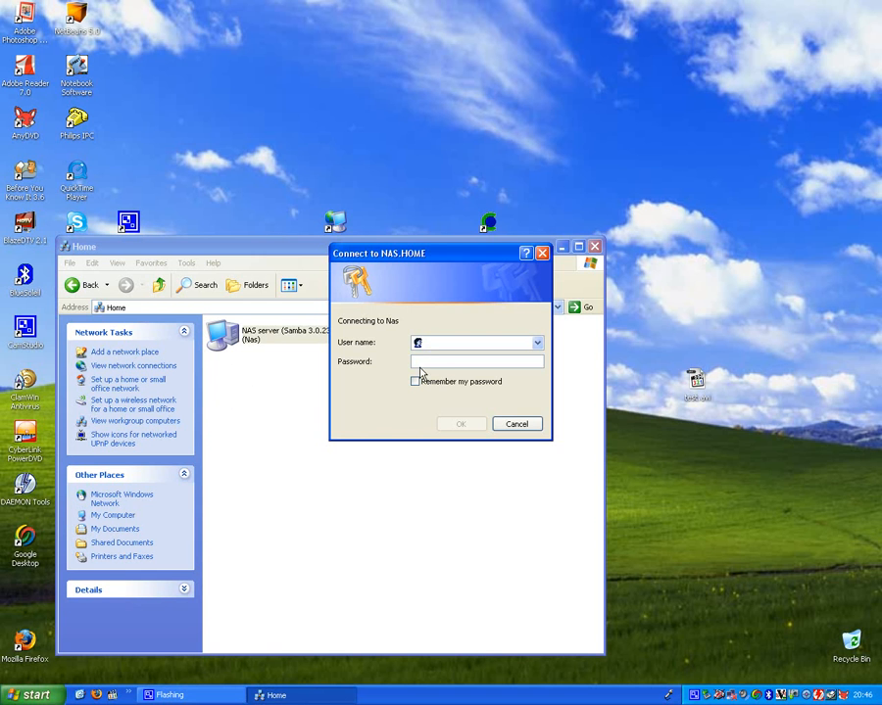
pyautogui.click(475, 343)
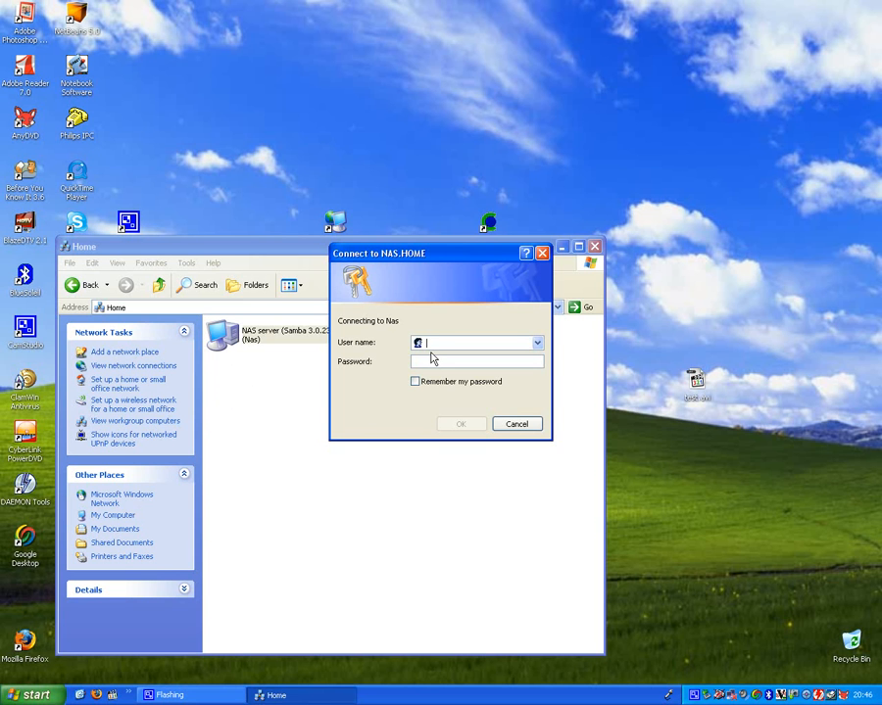
pyautogui.write('rr')
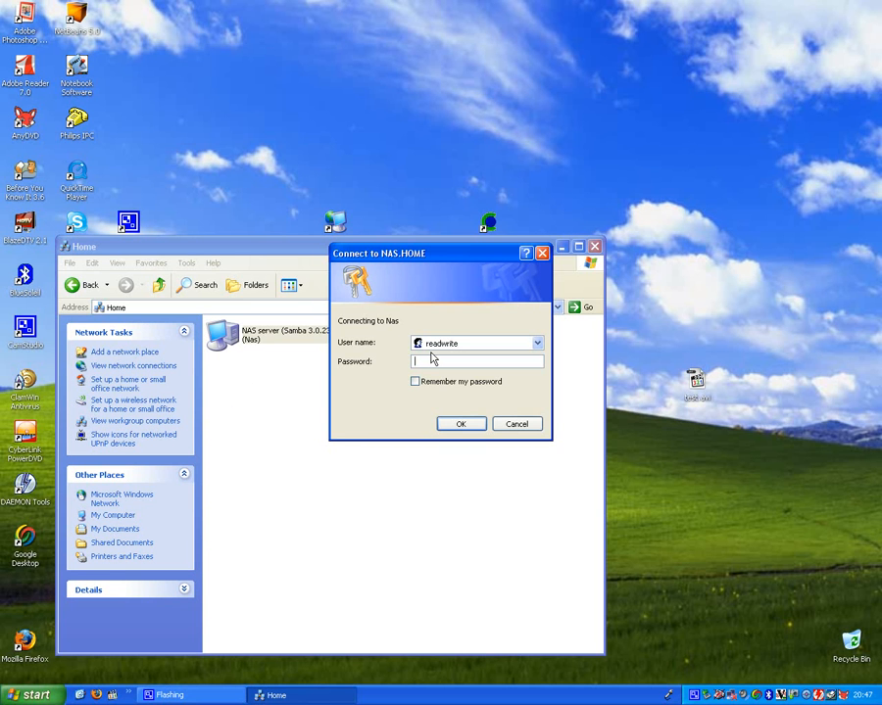
pyautogui.write('password')
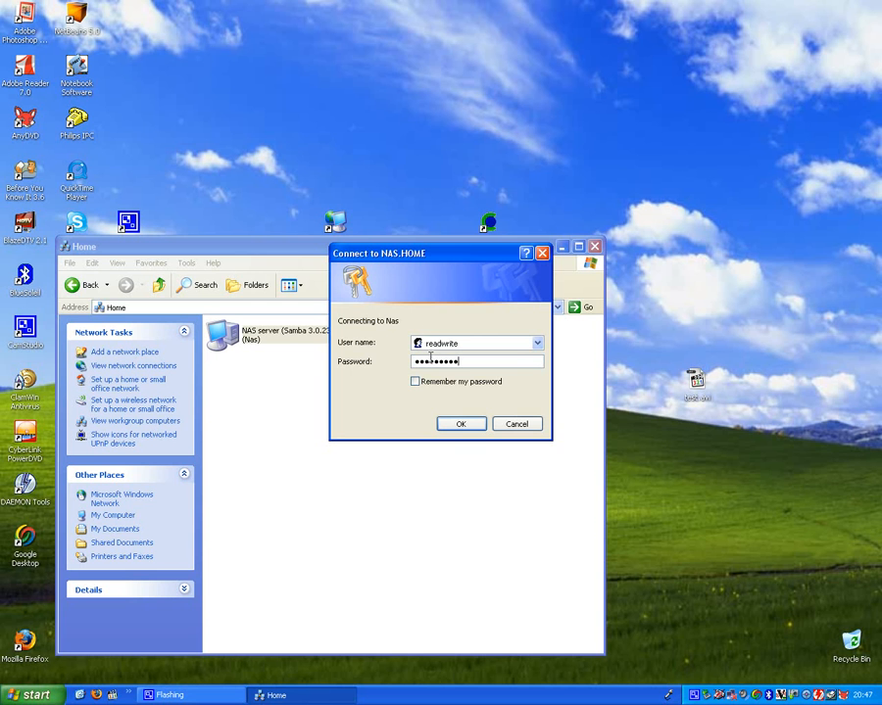
pyautogui.click(461, 423)
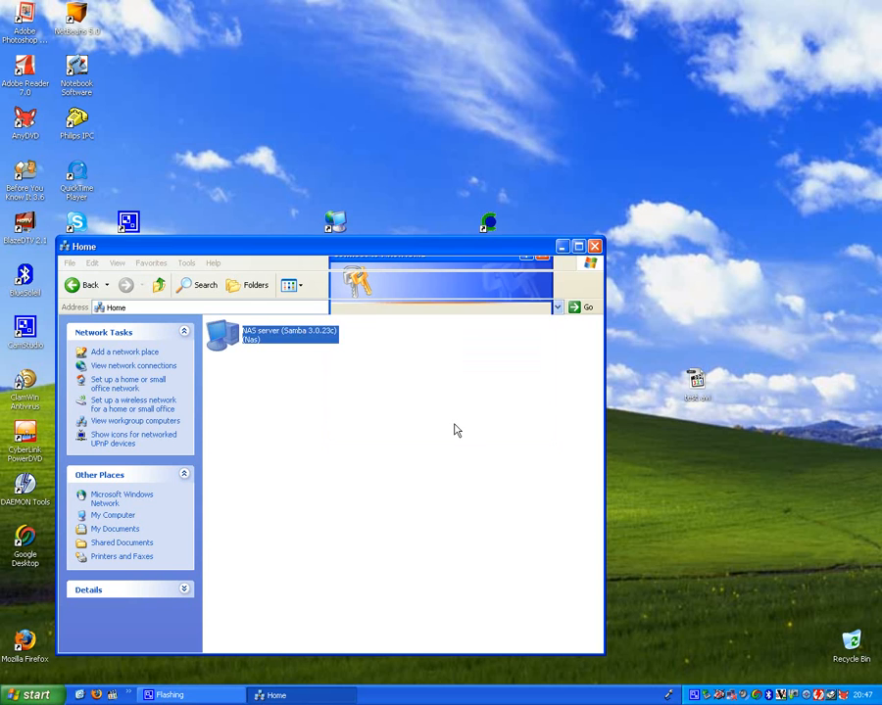
# Browse the share's music and WindowsApps folders, then go back up to the NAS server level.
pyautogui.doubleClick(274, 335)
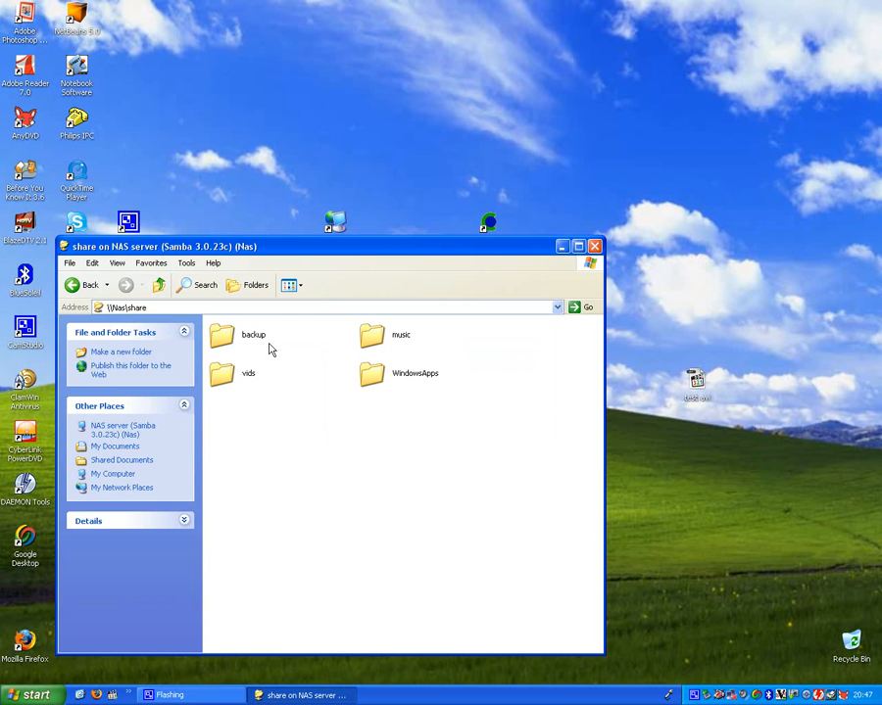
pyautogui.click(248, 373)
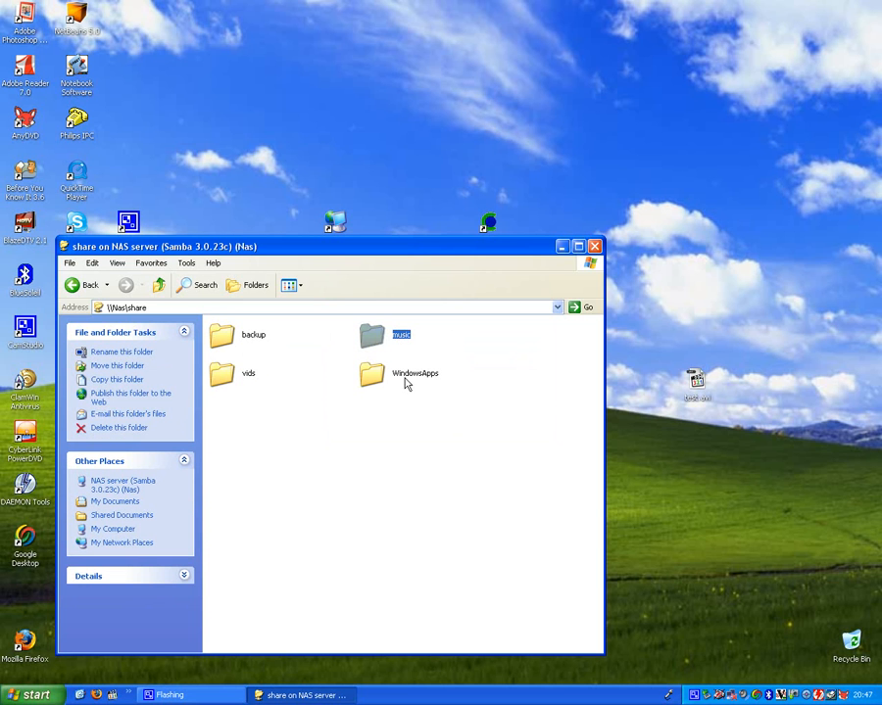
pyautogui.doubleClick(415, 373)
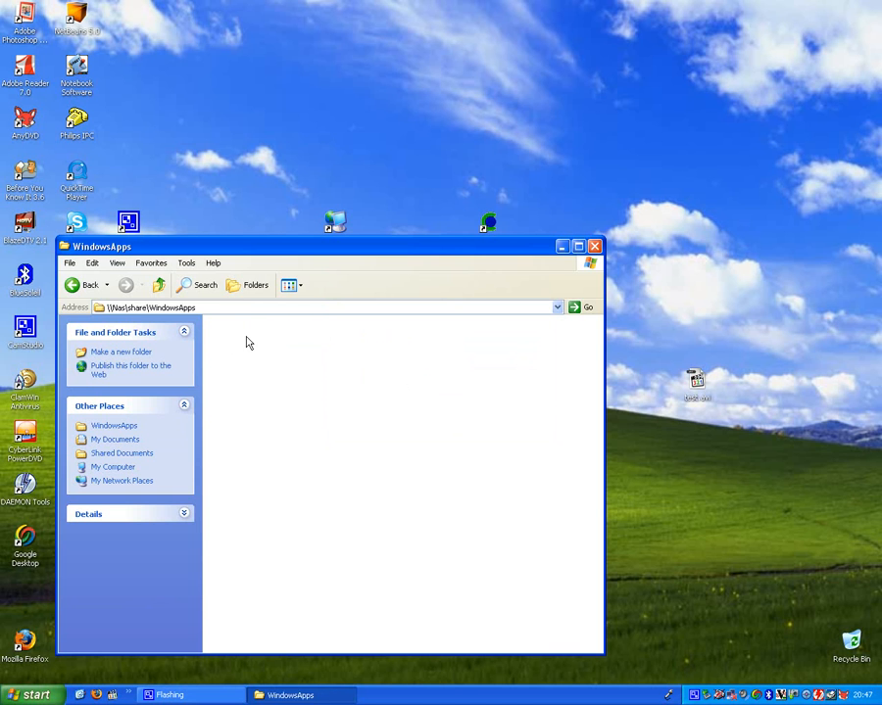
pyautogui.click(157, 285)
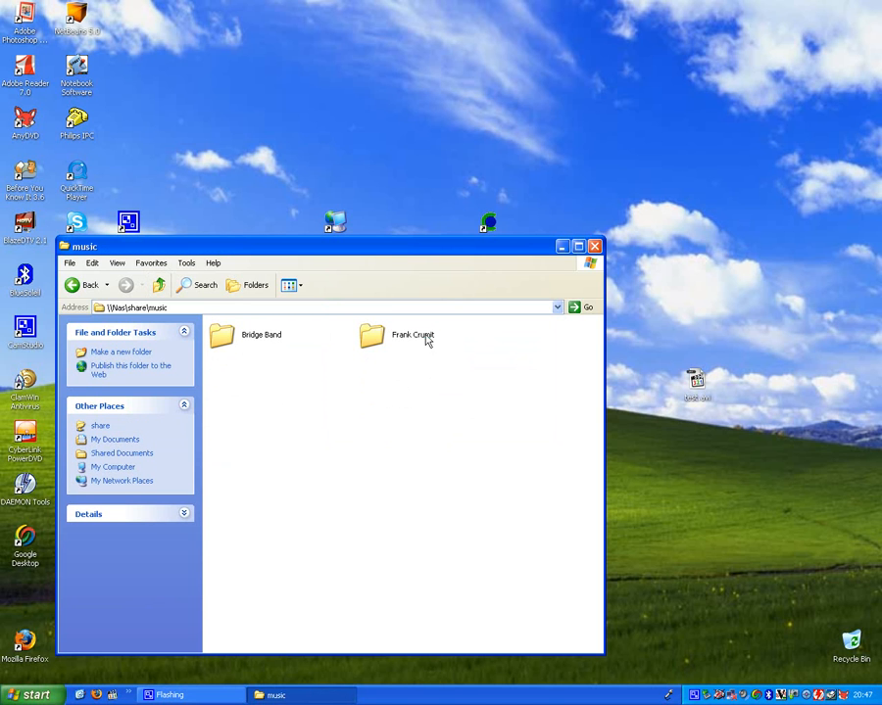
pyautogui.click(158, 285)
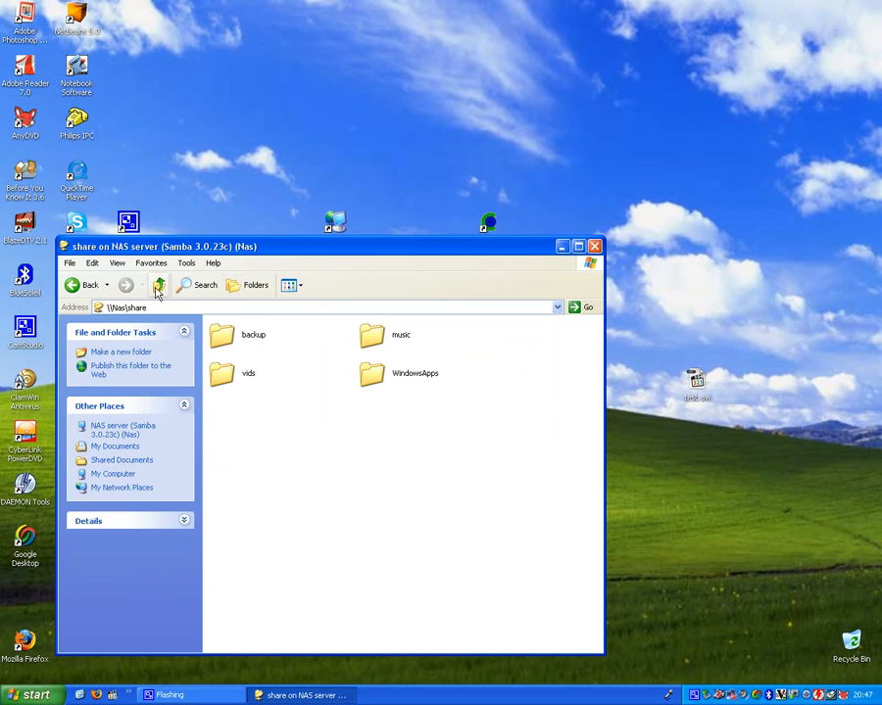
pyautogui.click(159, 285)
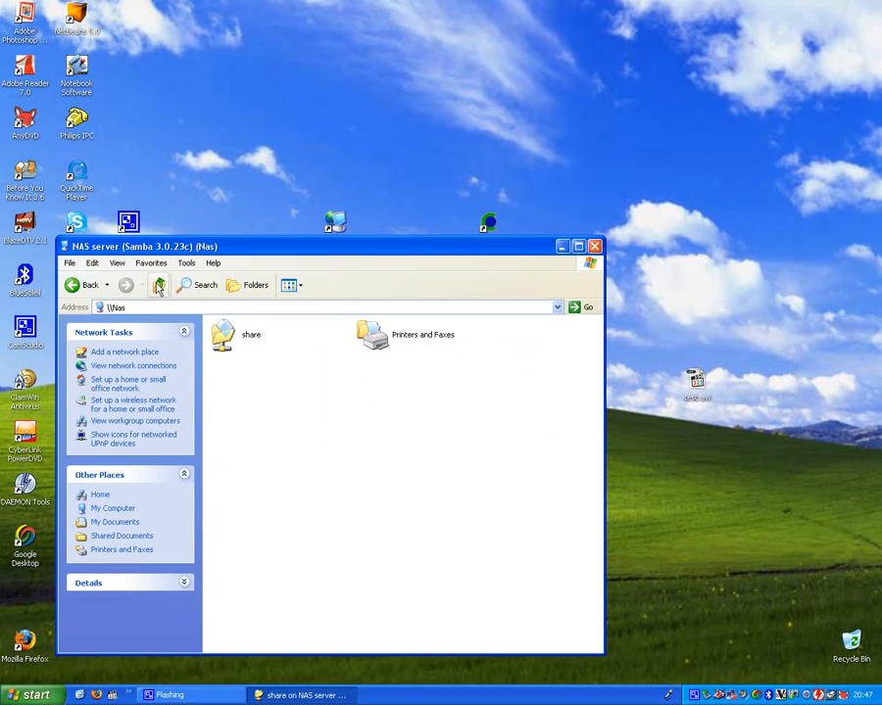
# Map the share folder as network drive Z: from its context menu.
pyautogui.rightClick(222, 335)
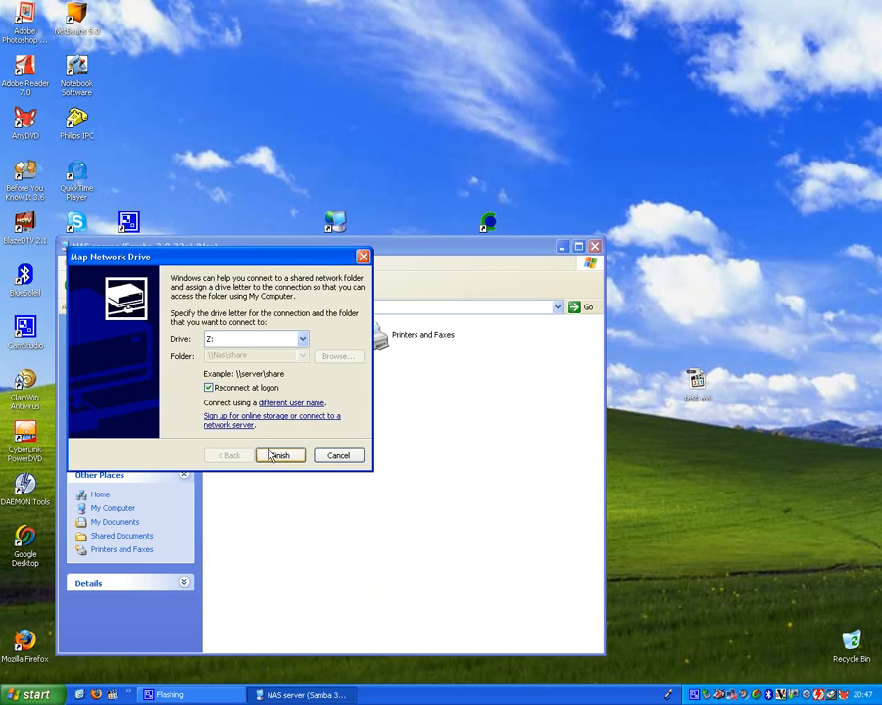
pyautogui.click(279, 456)
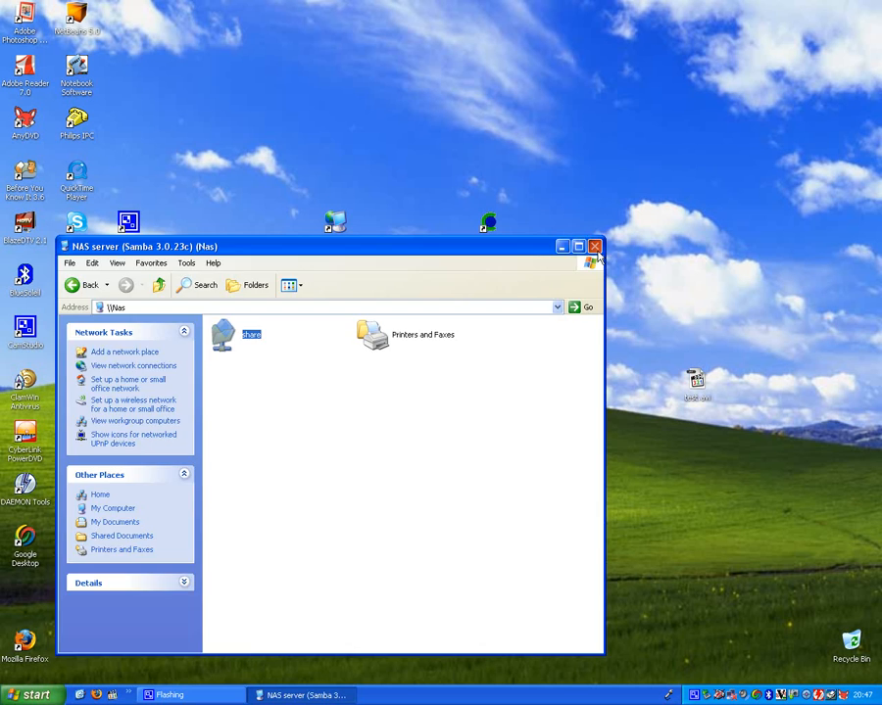
# Close the NAS window and open My Computer, selecting network drive Z: (about 698 GB free).
pyautogui.click(595, 245)
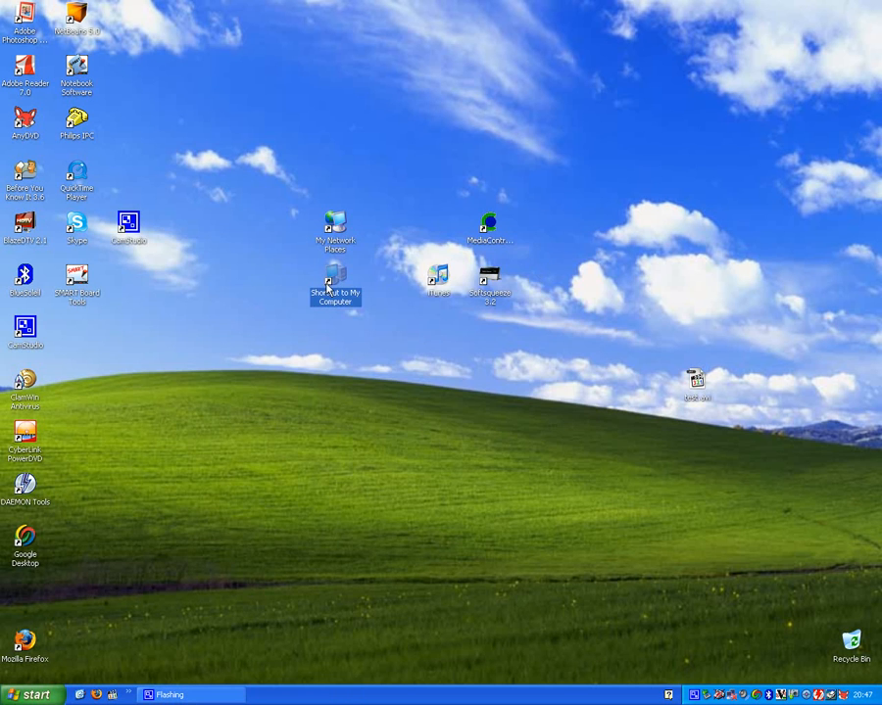
pyautogui.doubleClick(335, 282)
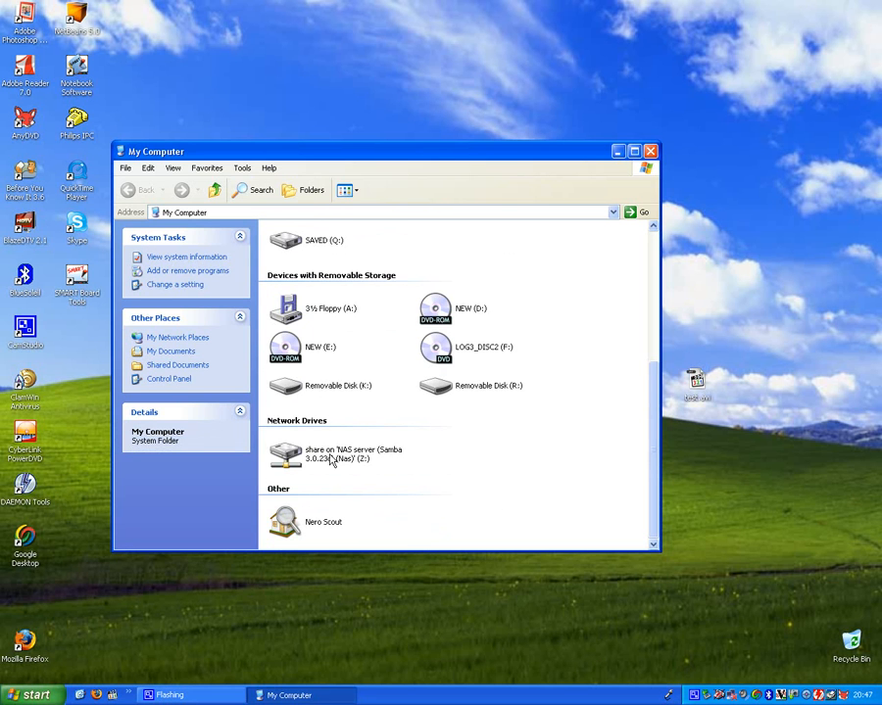
pyautogui.click(284, 454)
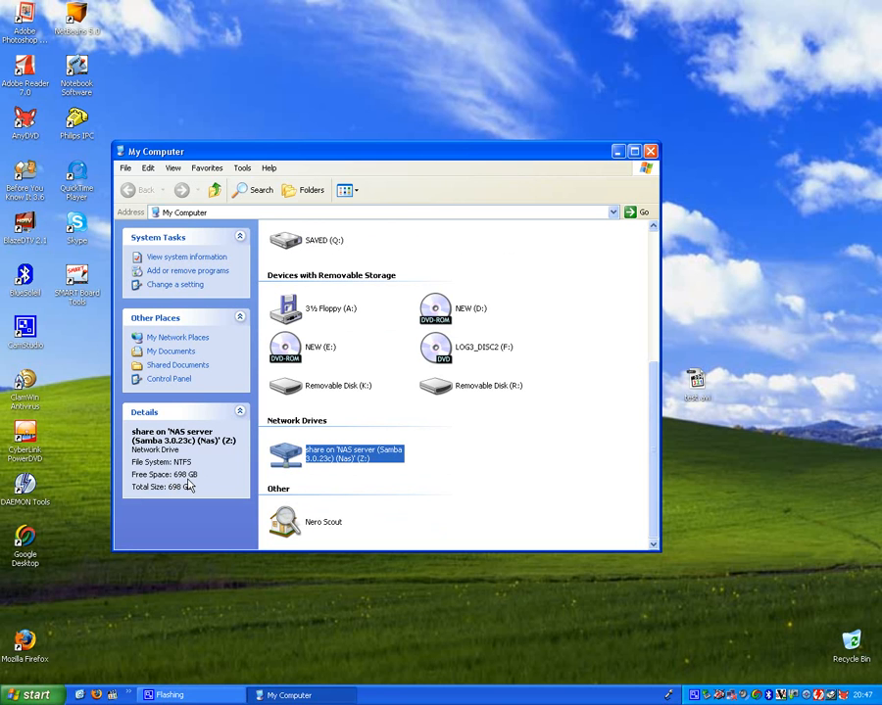